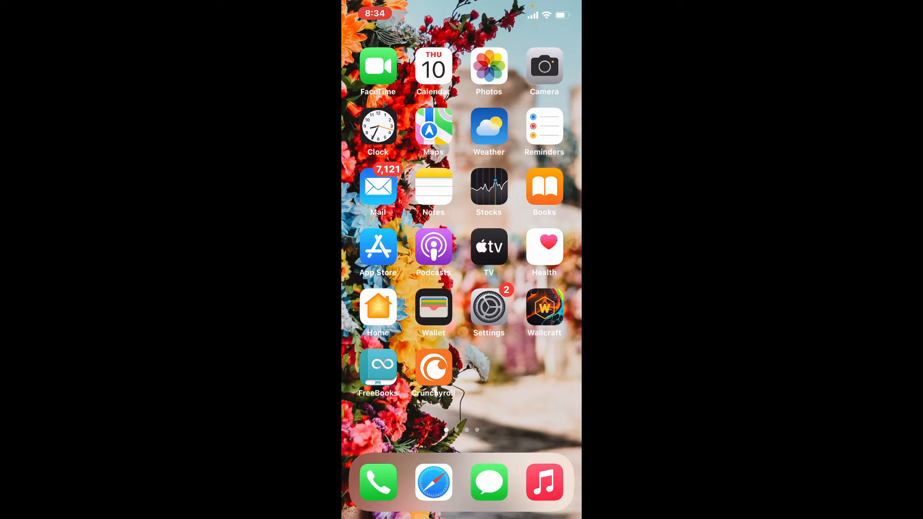
- Swipe to the second Home Screen page and launch Coinbase
scroll("left", 3)
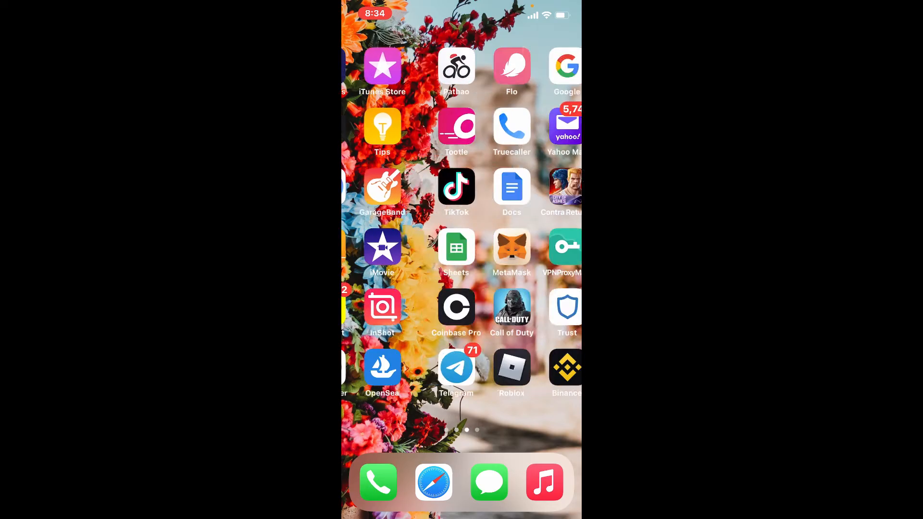
scroll("left", 3)
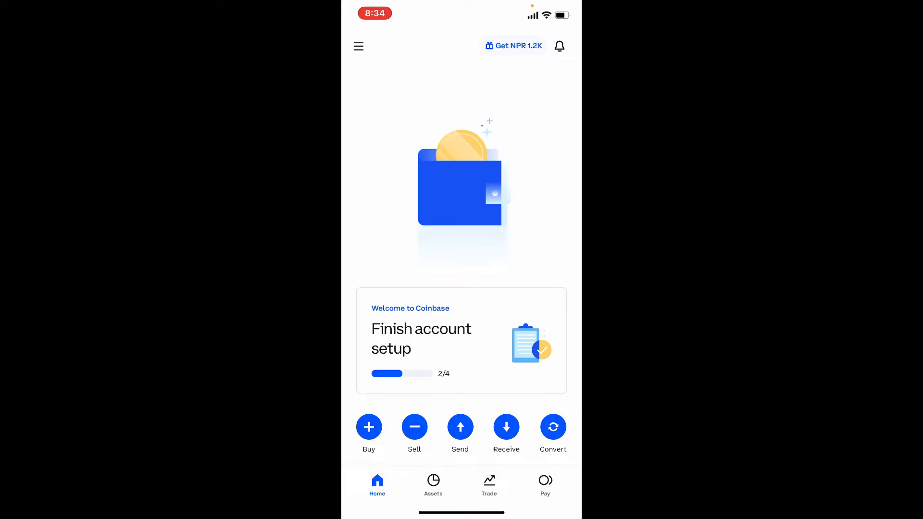
- Go through the menu to Profile & Settings and scroll to Notification settings
left_click(357, 46)
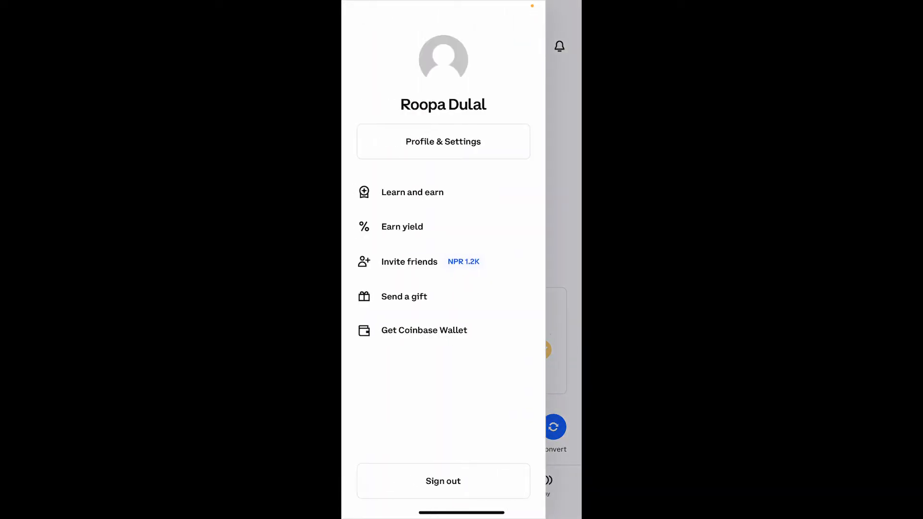
left_click(443, 141)
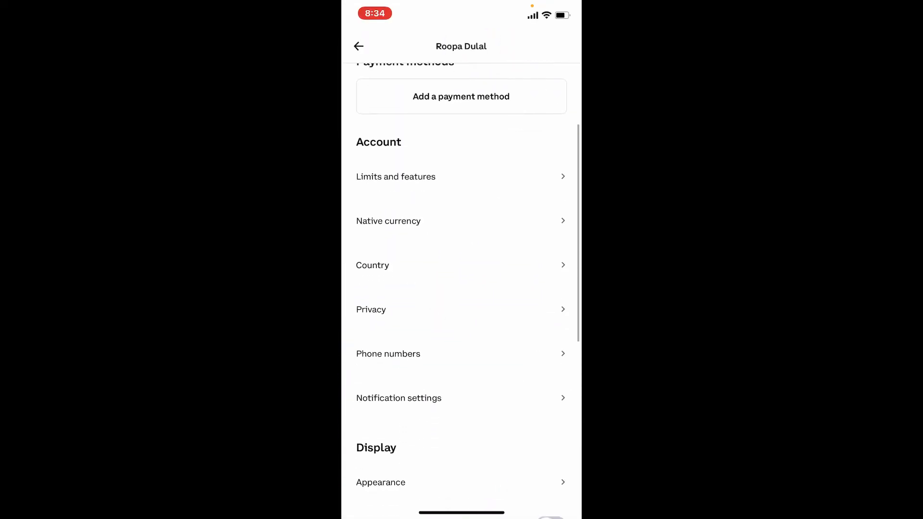
scroll("down", 3)
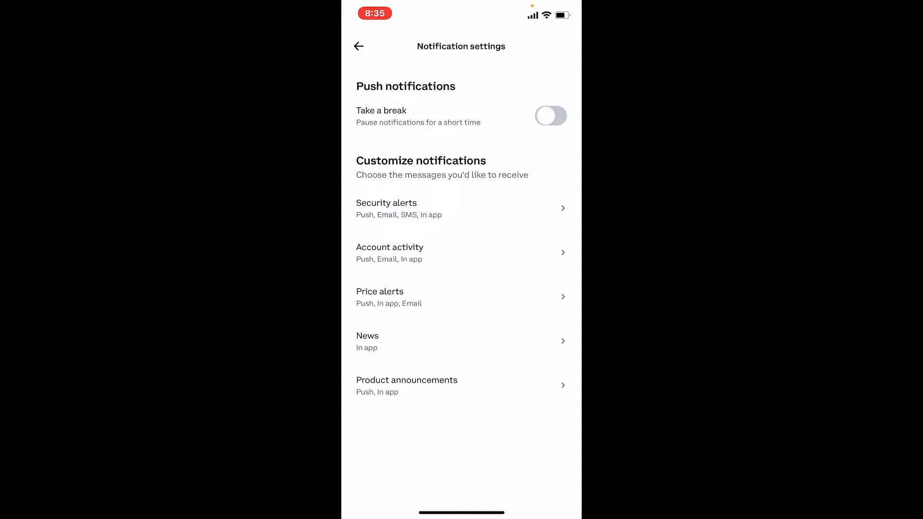
- In Price alerts, turn Push off and keep In app and Email on
left_click(461, 297)
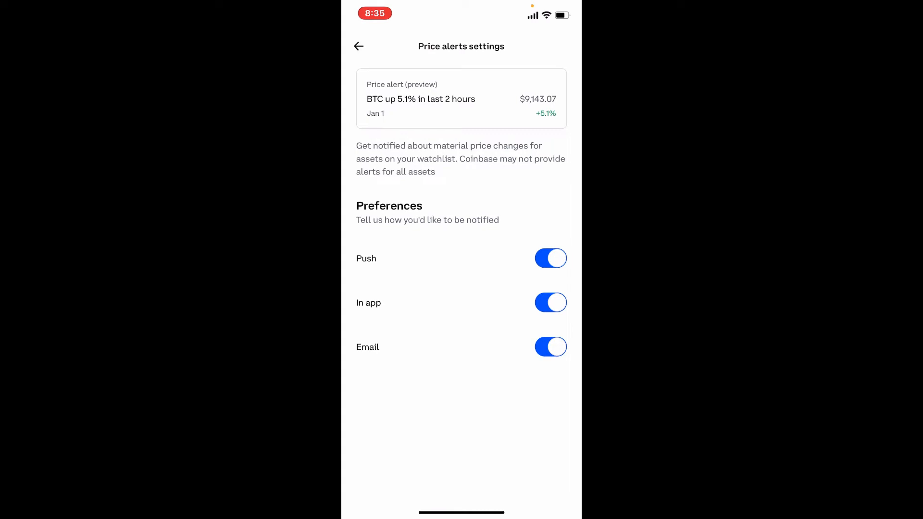
left_click(551, 258)
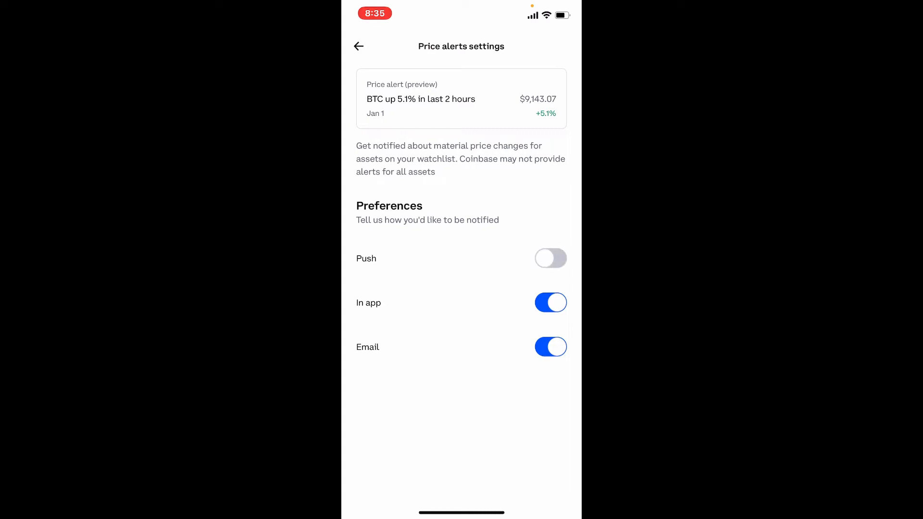
left_click(550, 303)
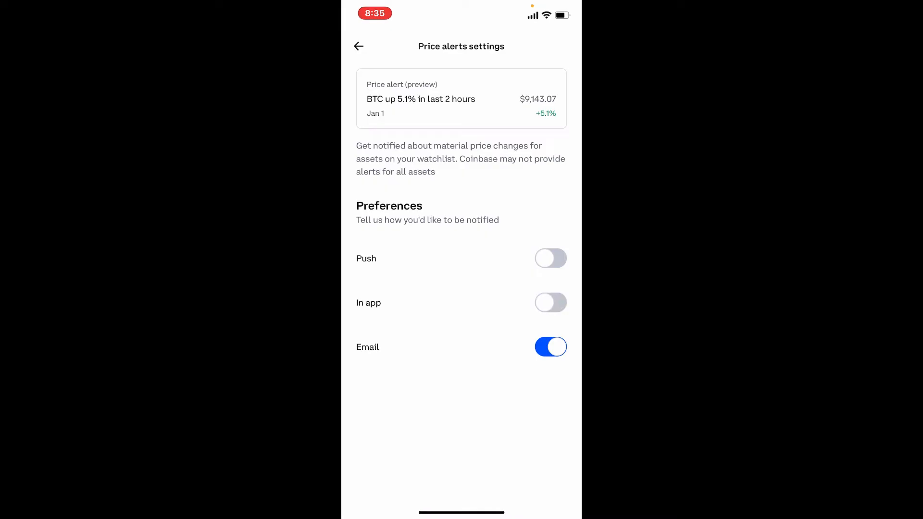
left_click(551, 302)
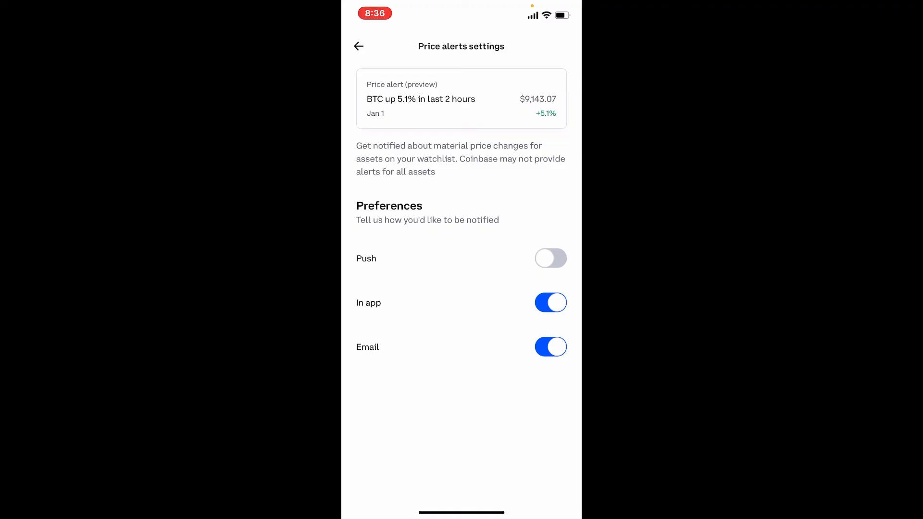
- Go back twice from Price alerts to the Profile & Settings page
left_click(359, 46)
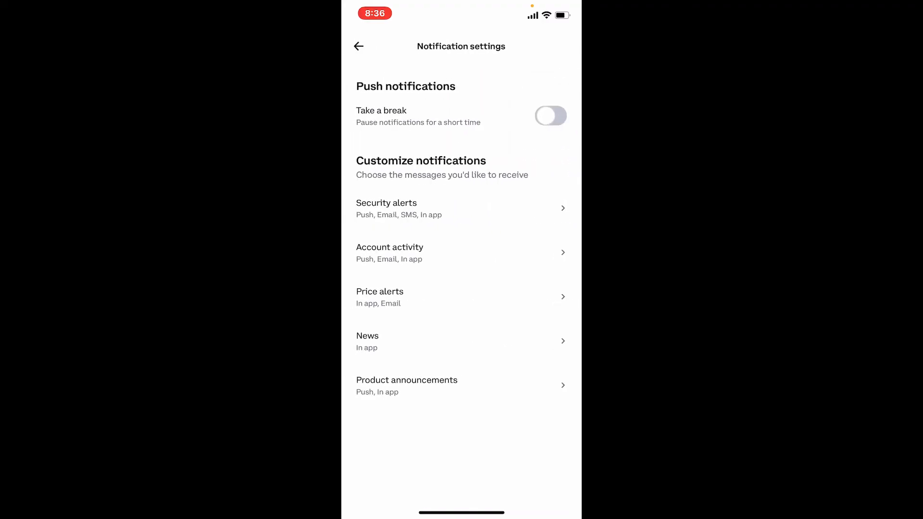
left_click(359, 47)
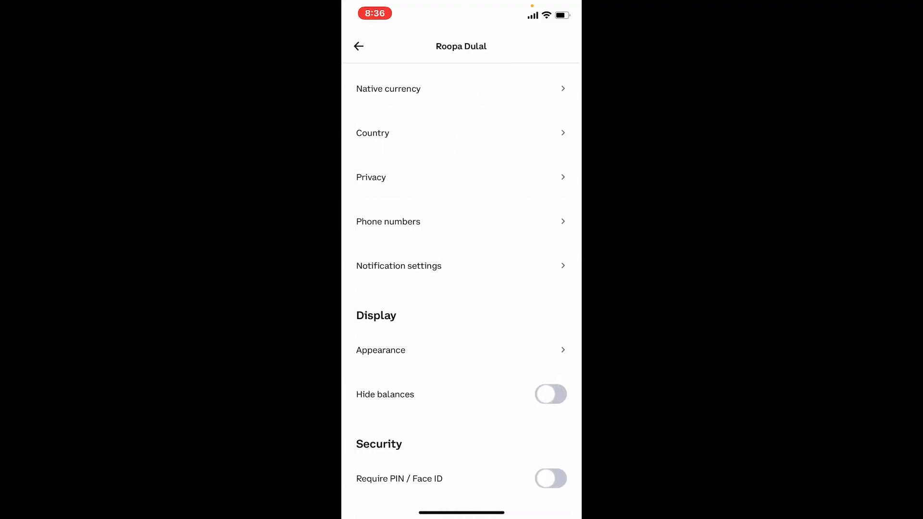